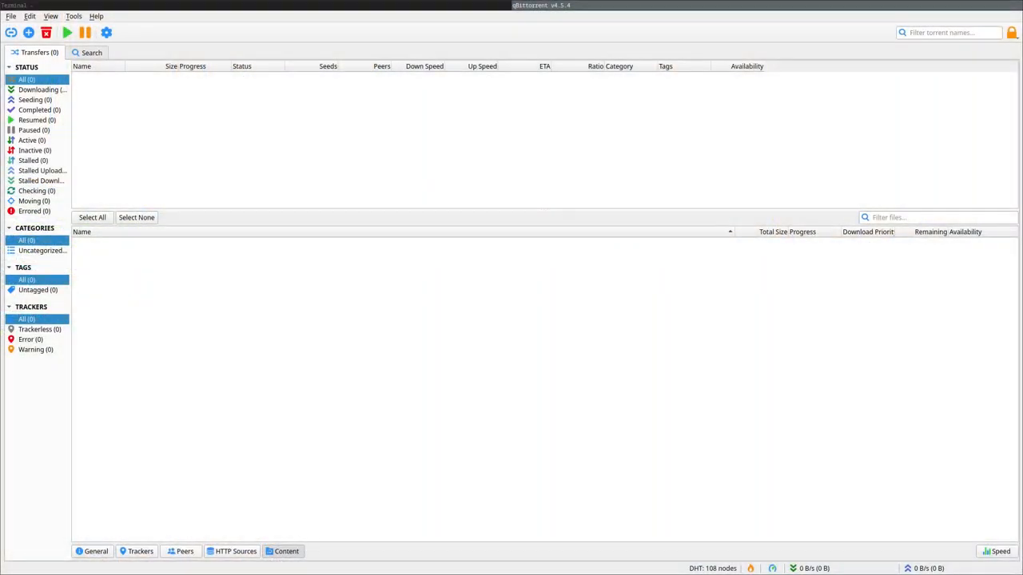
mouse_move(387, 122)
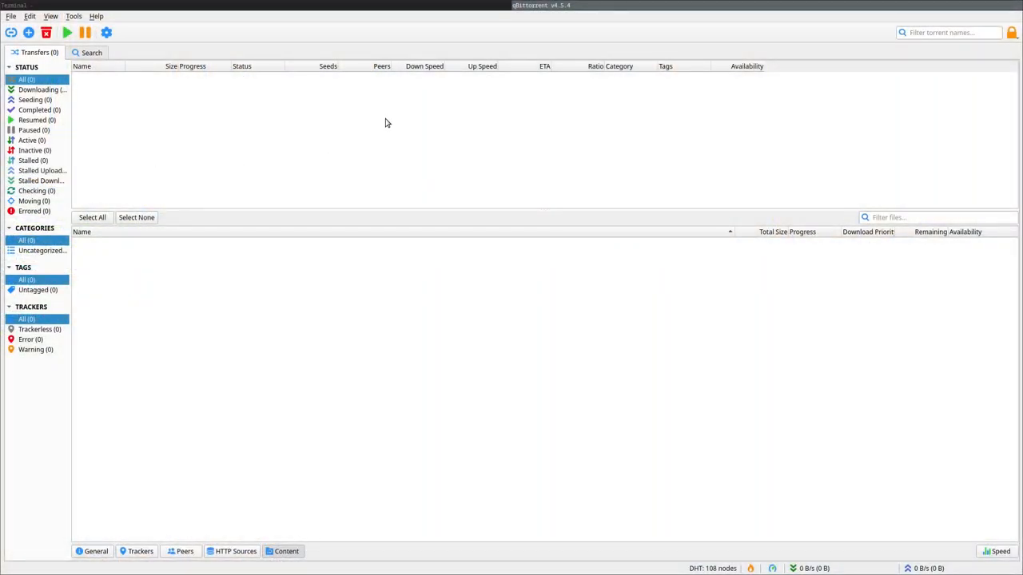
mouse_move(312, 111)
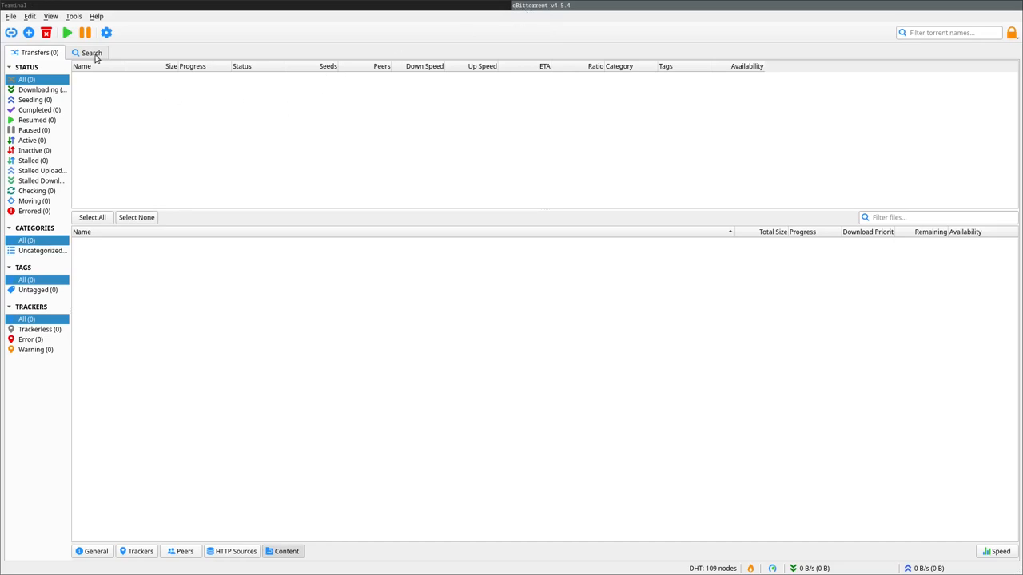
Search qBittorrent for "debian" (then "ubuntu") to list matching torrent results.
click(91, 53)
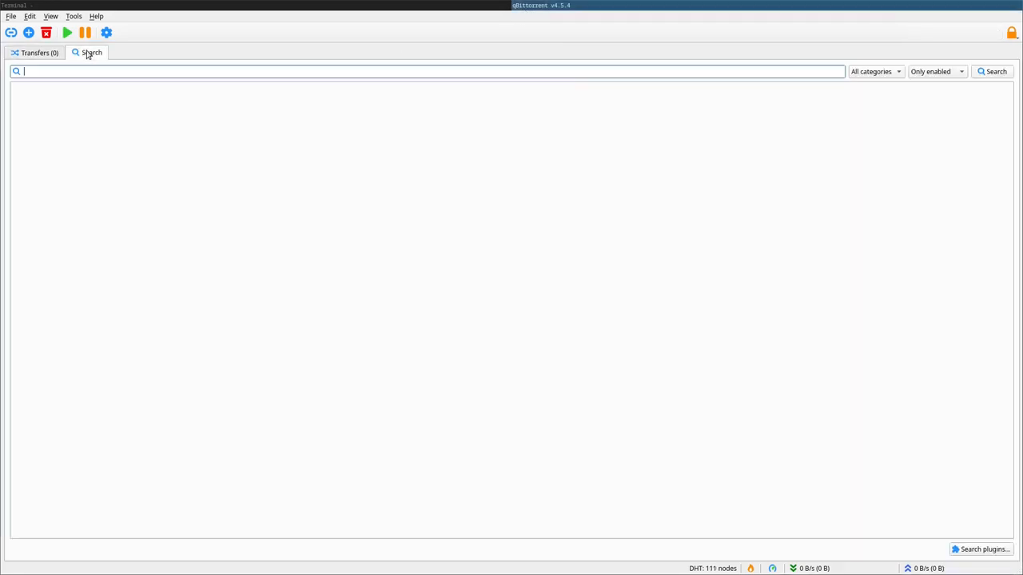
text(debian)
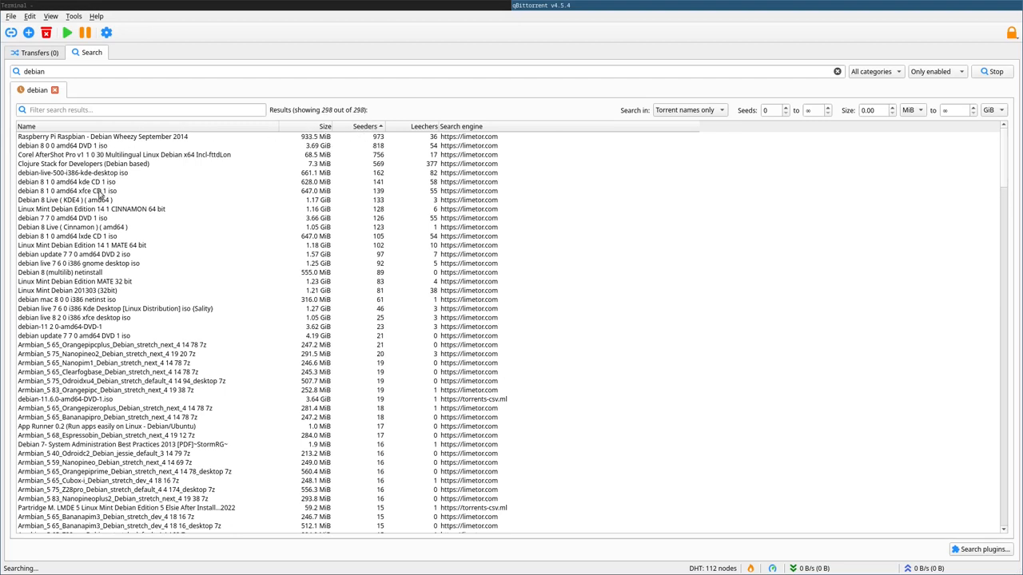
text(ubuntu)
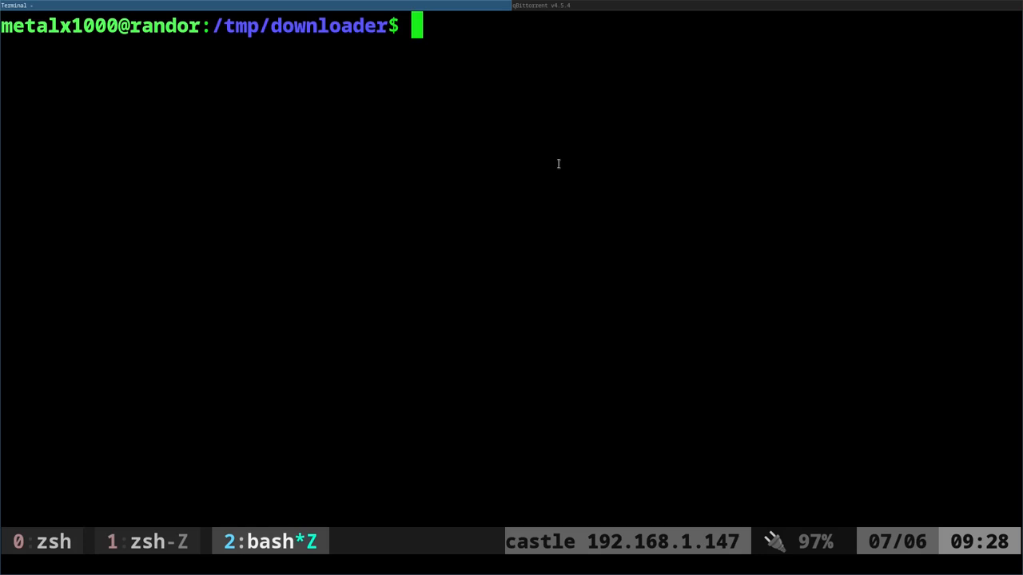
Run `torrent debian` to fetch torrent results into fzf.
text(are)
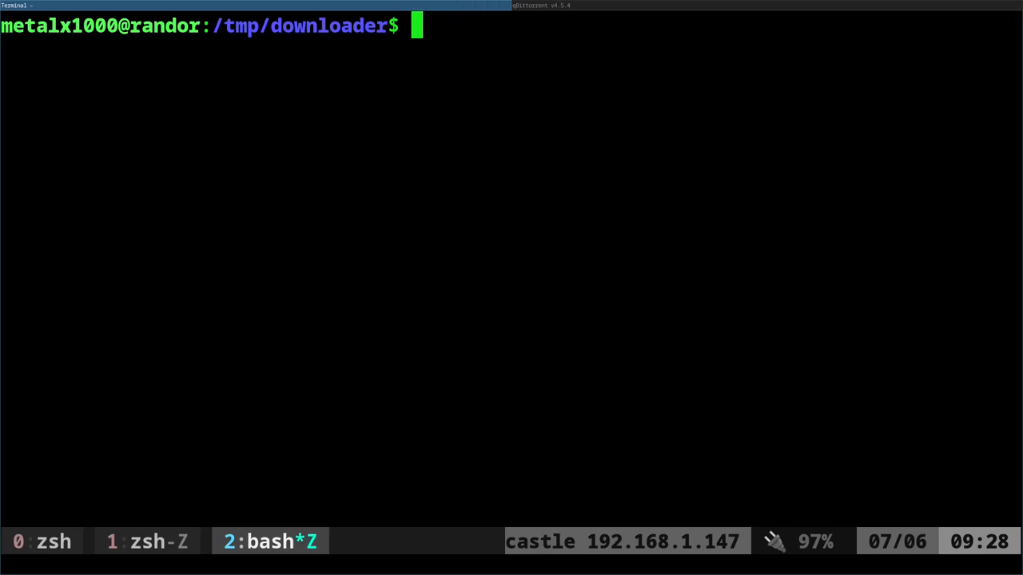
text(torrent)
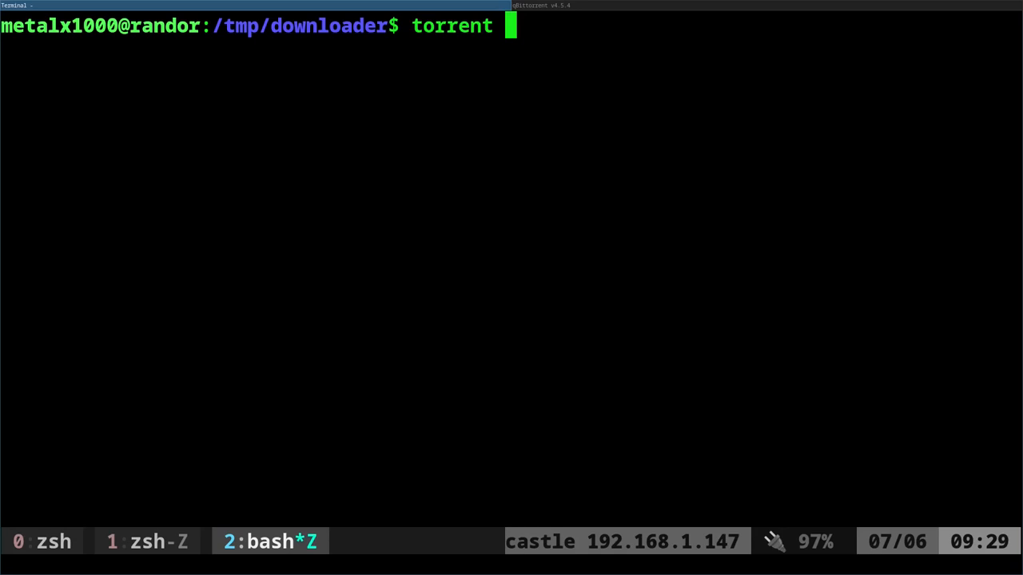
text(debian)
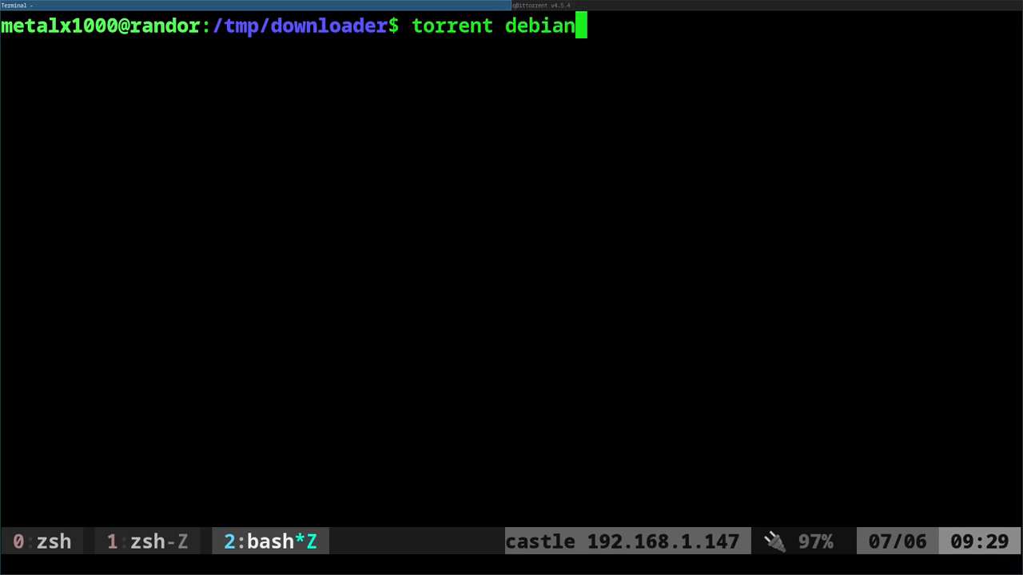
key(Return)
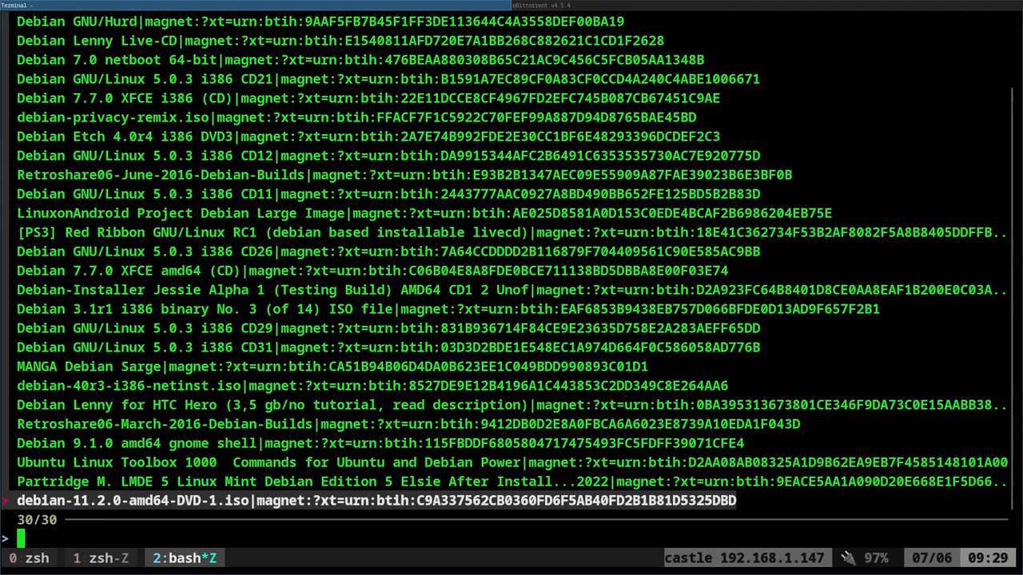
Filter fzf with "debian", download the debian-11.2.0-amd64-DVD-1.iso result, then cancel it.
text(de)
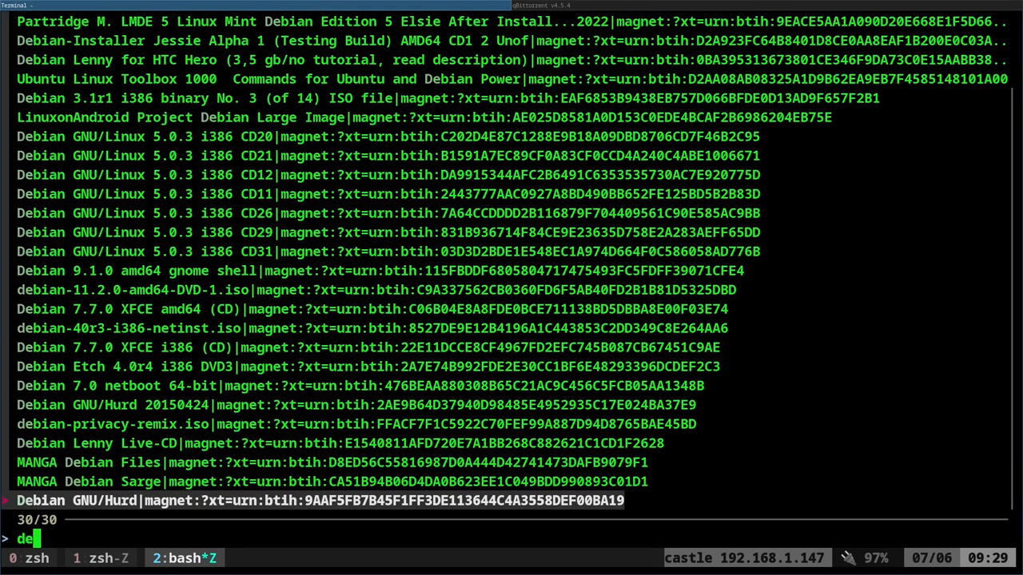
text(bian)
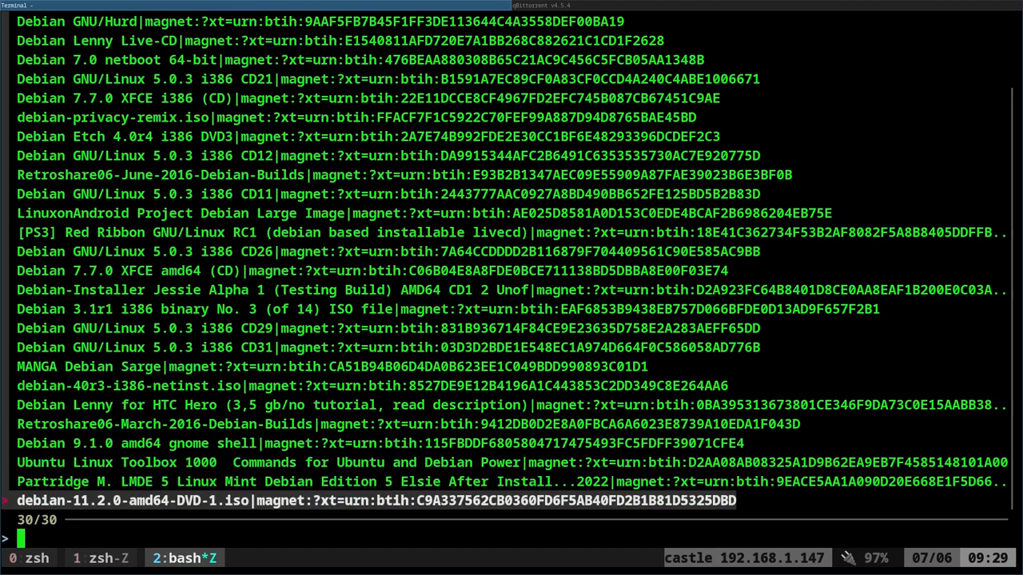
text(de)
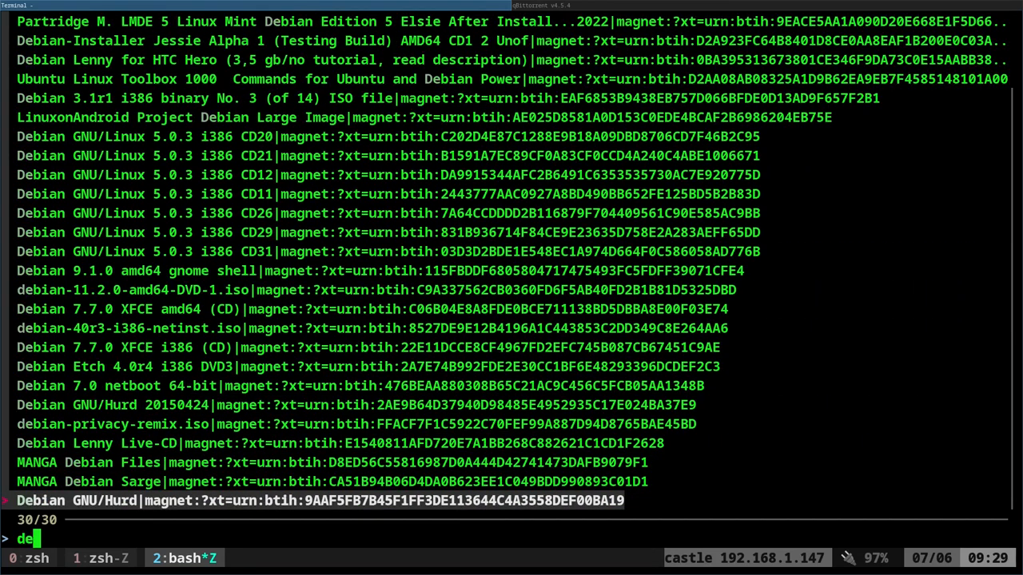
text(bian)
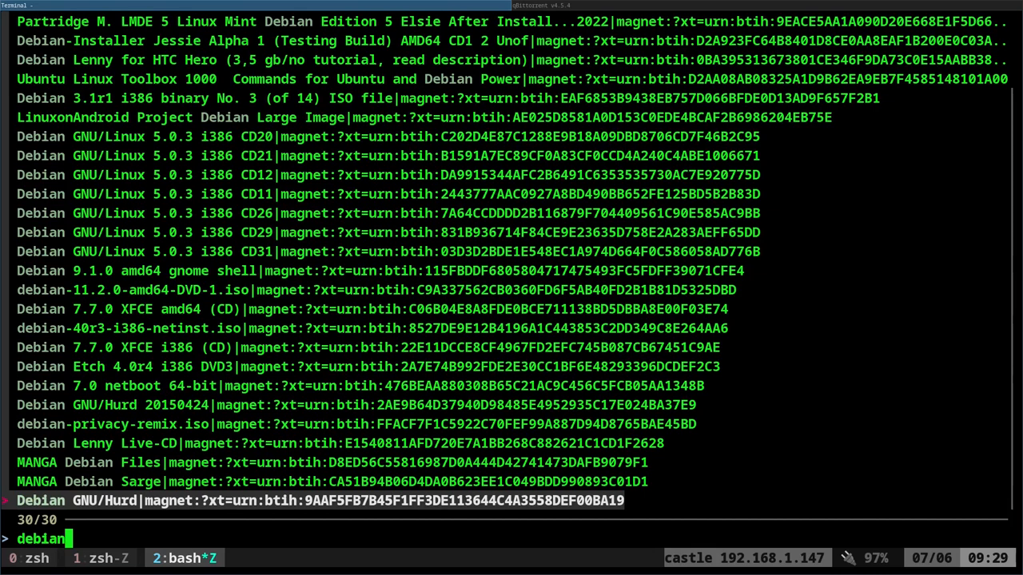
key(Return)
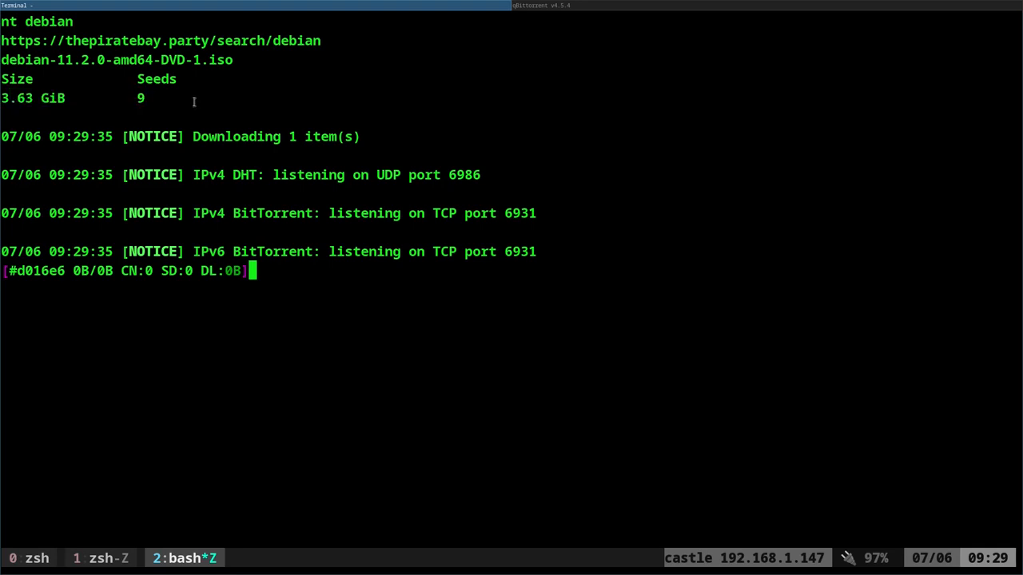
key(ctrl+c)
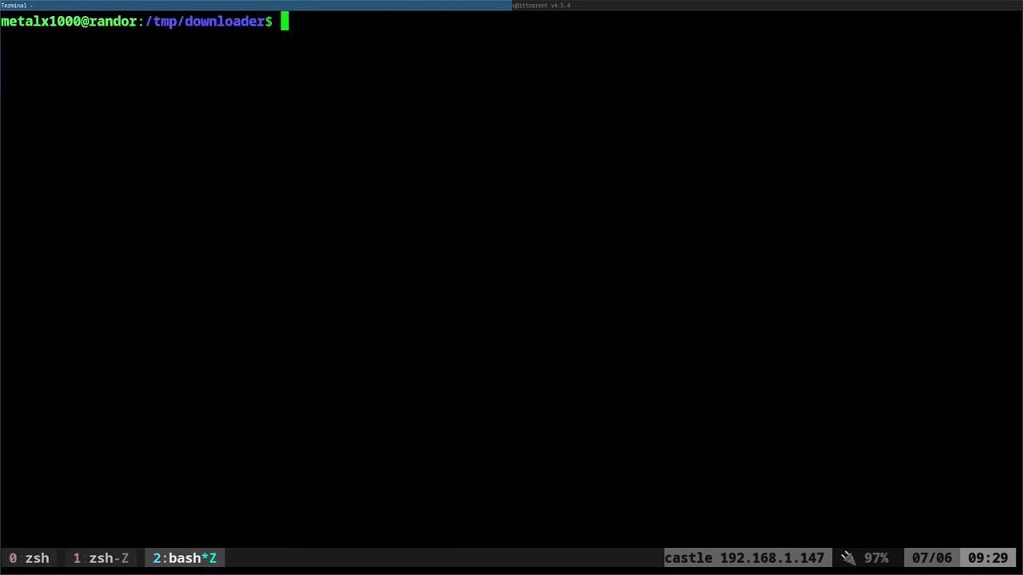
Run `torrent` for linux, filter with "iso", start the Kali Linux download, then stop it.
text(torrent ubuntu)
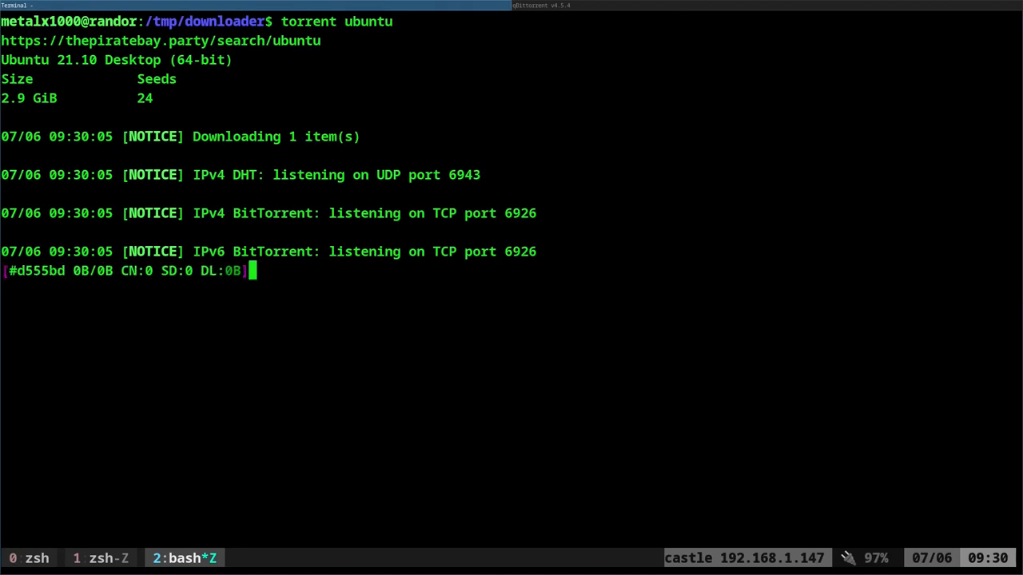
double_click(144, 98)
text(torrent)
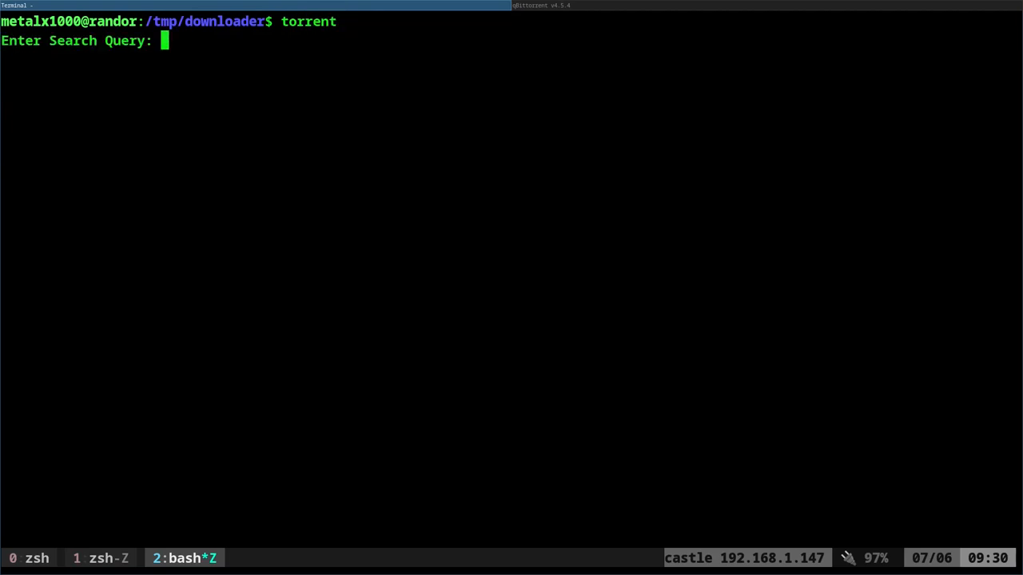
mouse_move(779, 140)
text(linux)
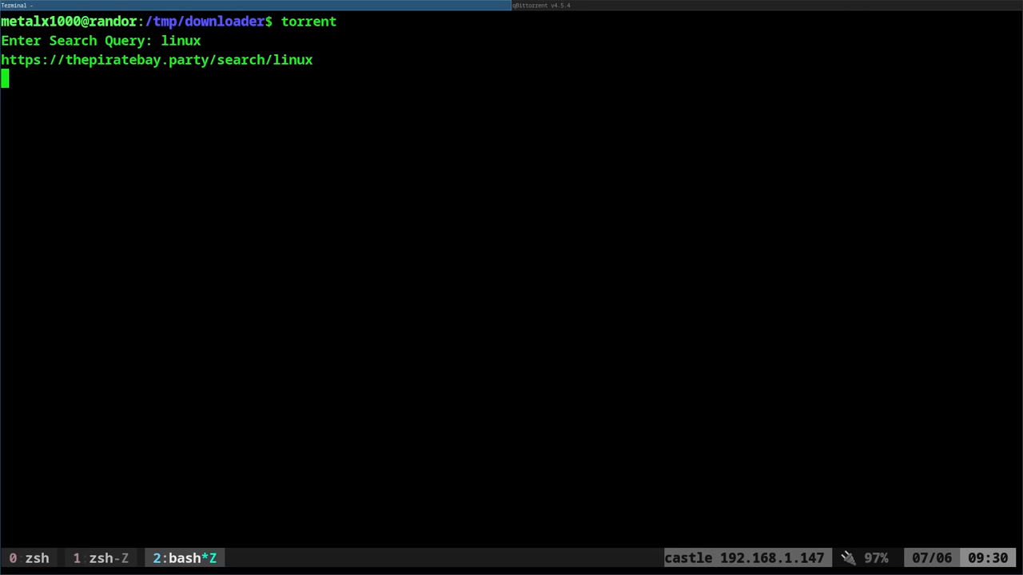
key(Return)
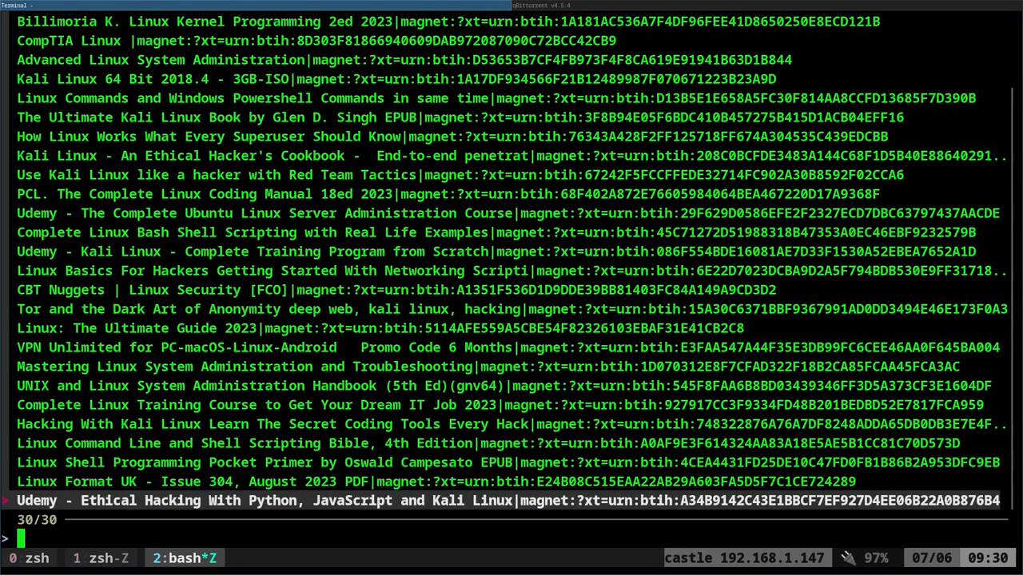
text(iso)
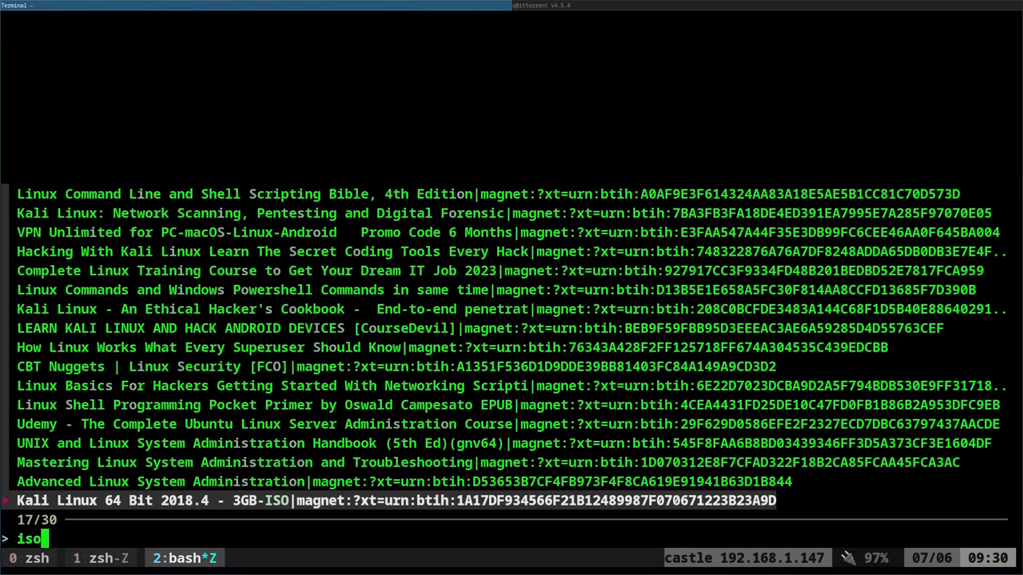
key(Return)
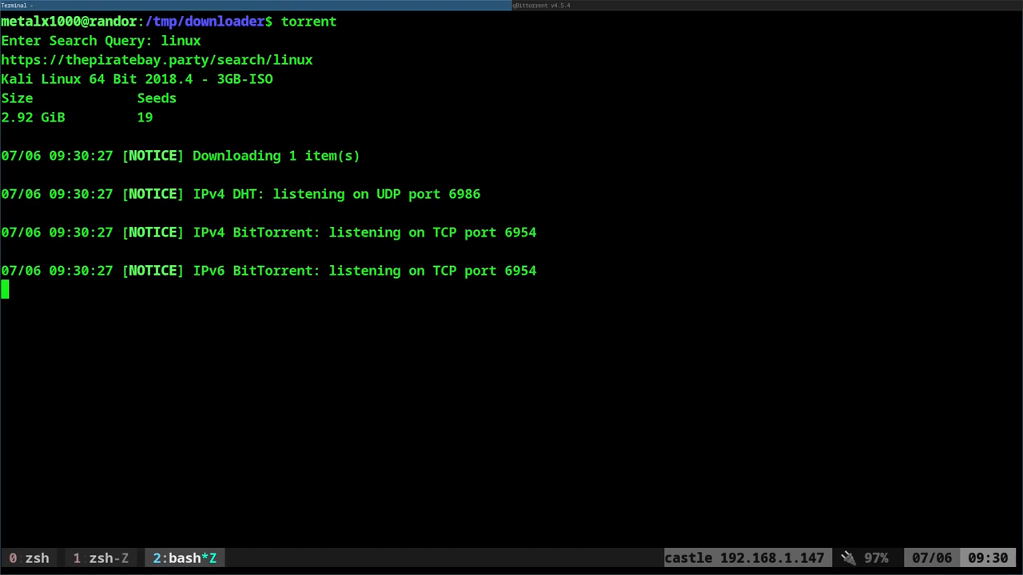
key(ctrl+c)
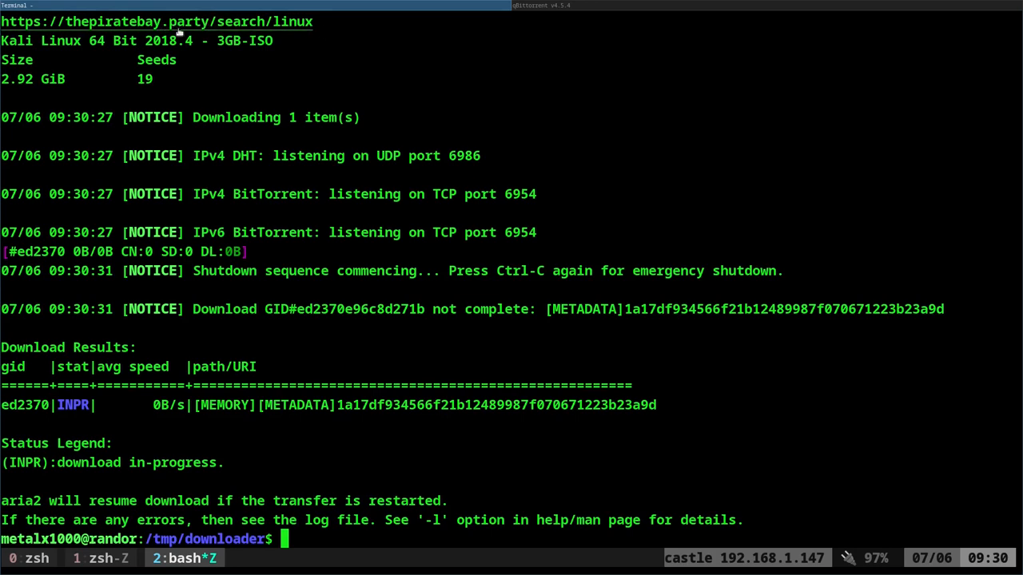
mouse_move(444, 115)
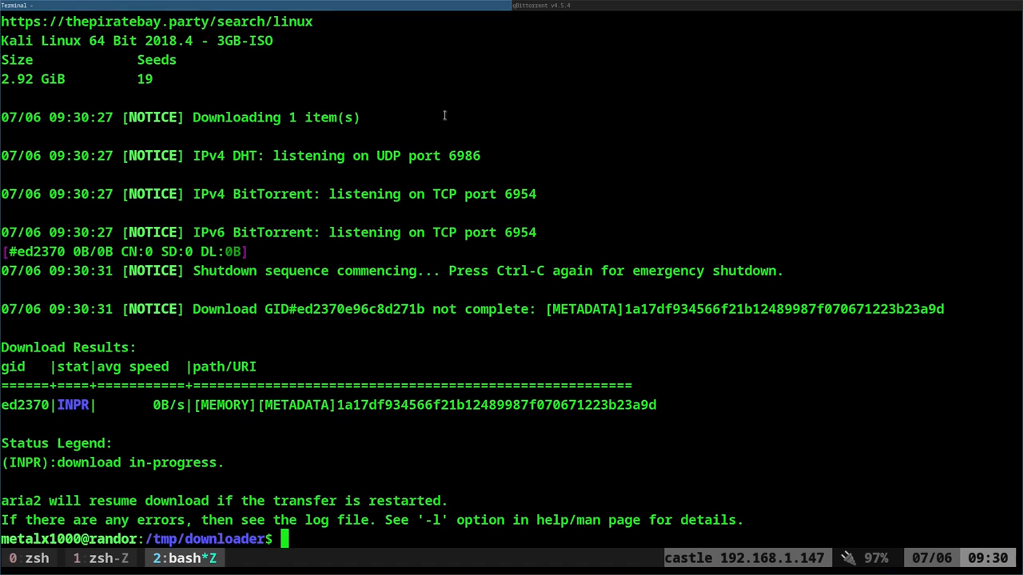
Edit /usr/local/bin/torrent in vim.
text(vim /)
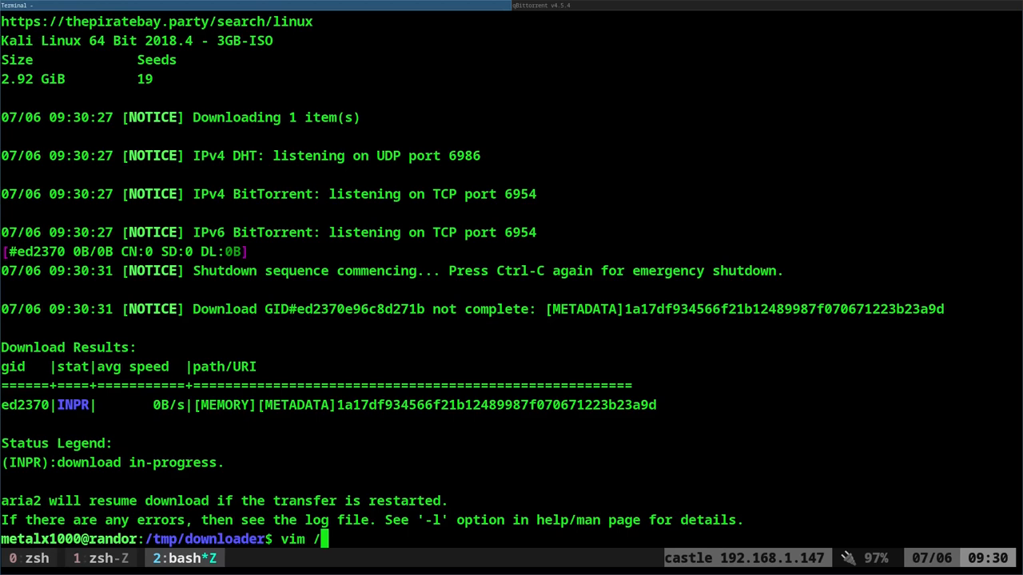
text(usr/l)
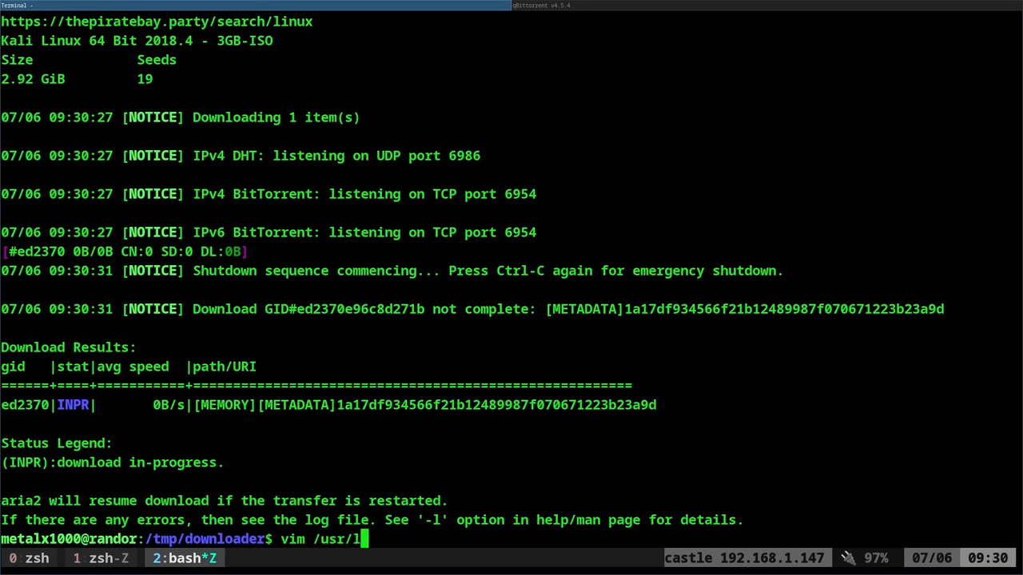
text(ocal/bin/torr)
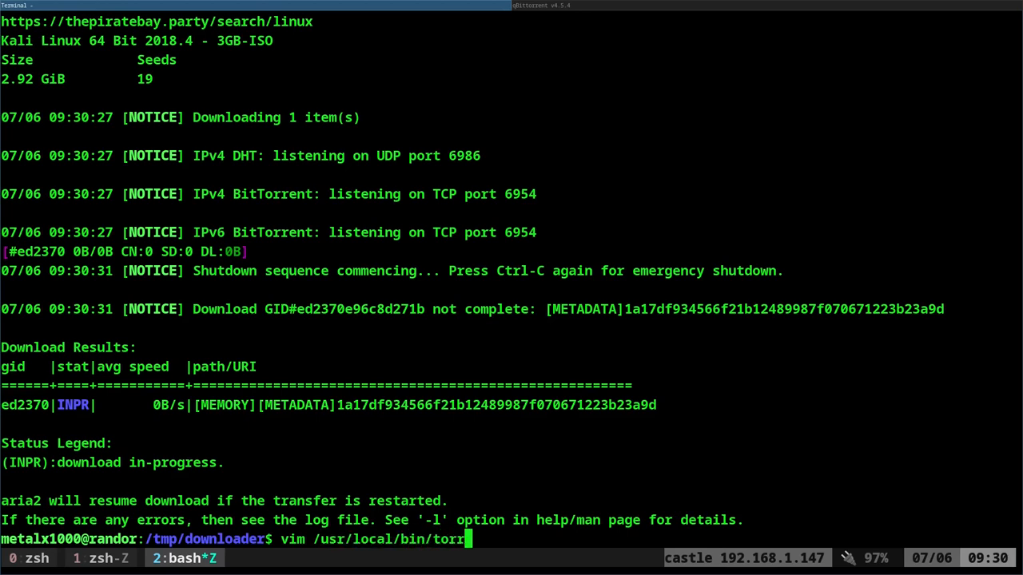
key(Return)
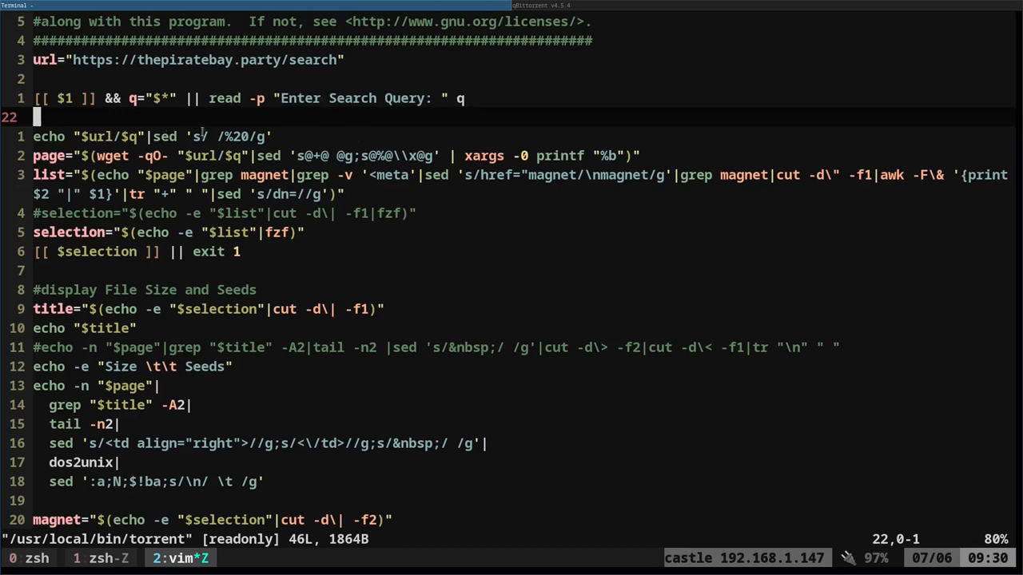
mouse_move(279, 97)
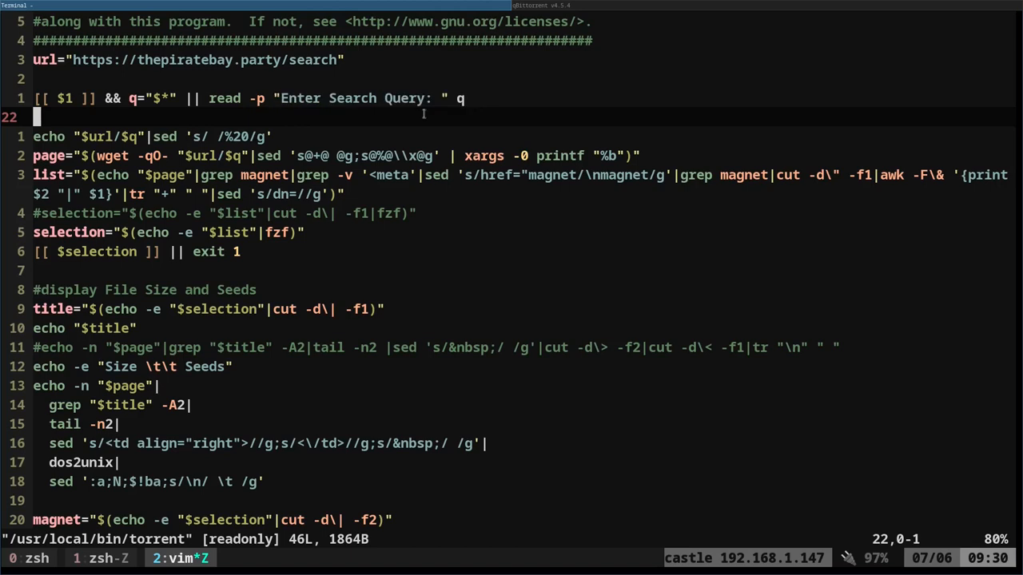
Insert `[[ $q ]] || exit 1` after the search prompt to quit on an empty query.
key(i)
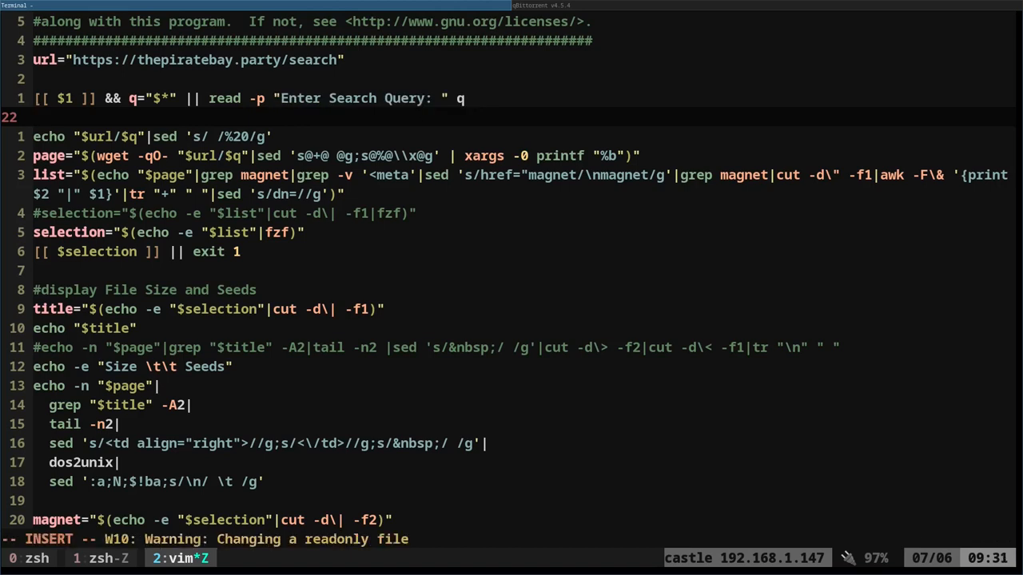
text([[ $)
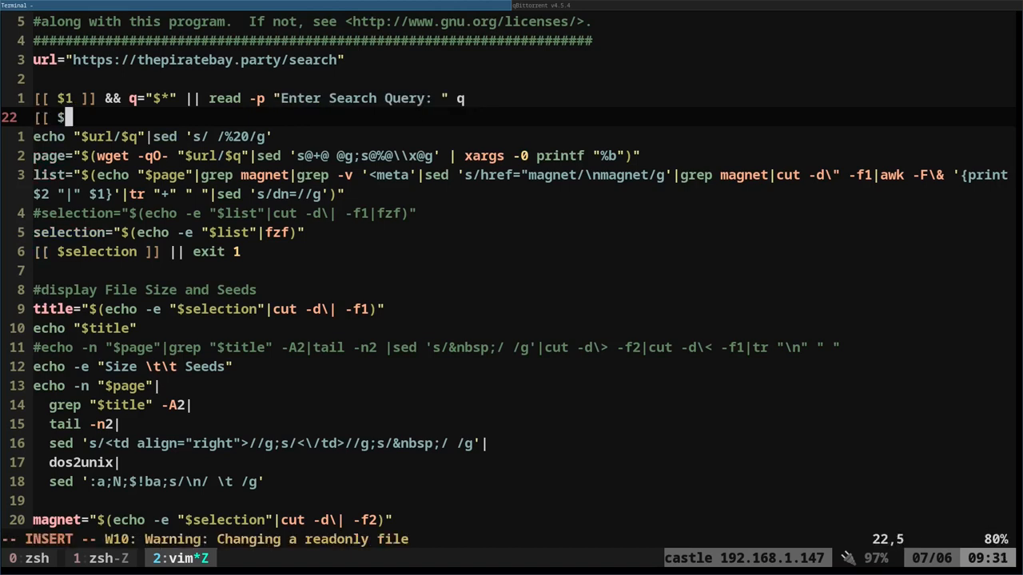
text(q ]])
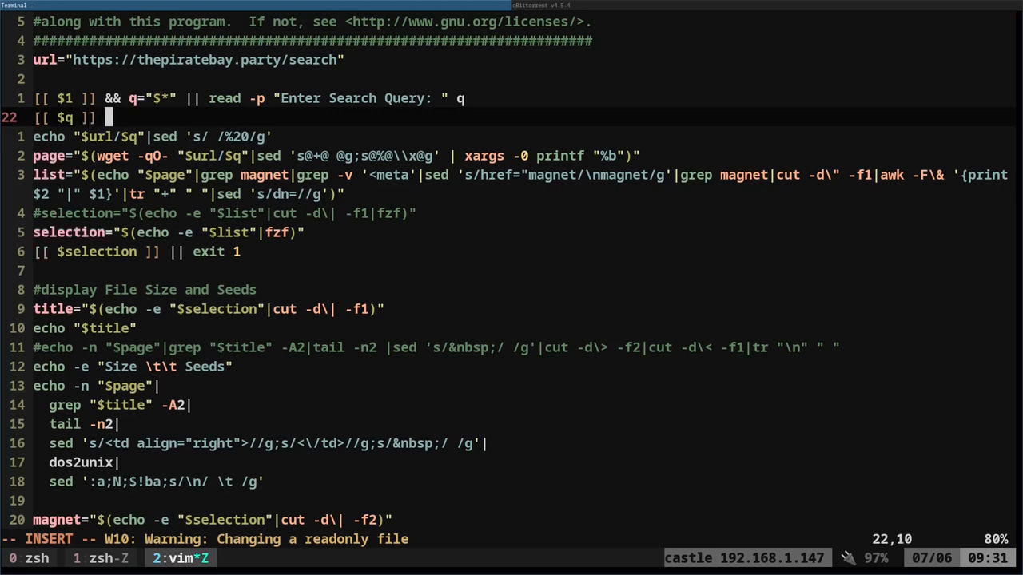
text(|| exit 1)
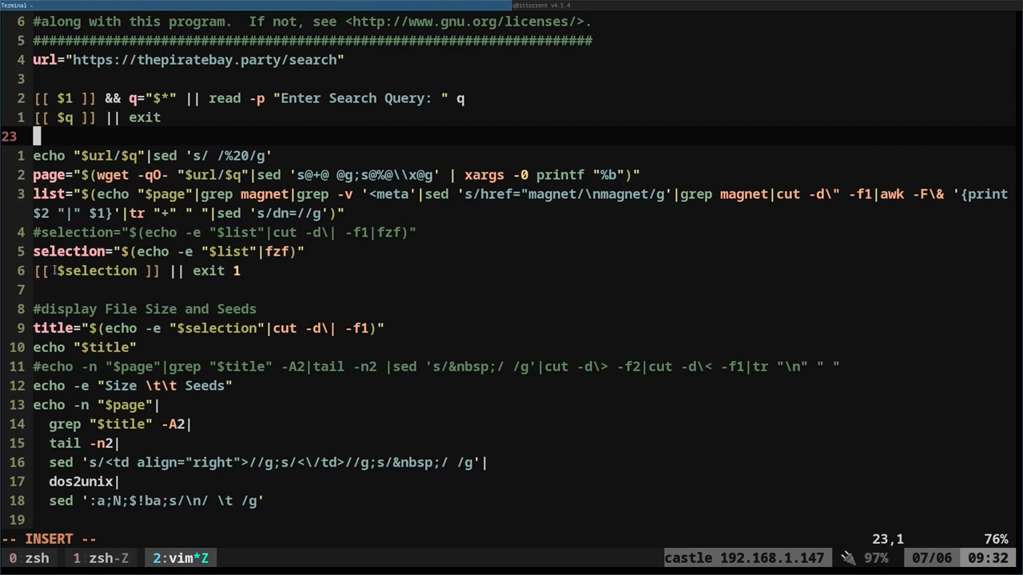
double_click(96, 272)
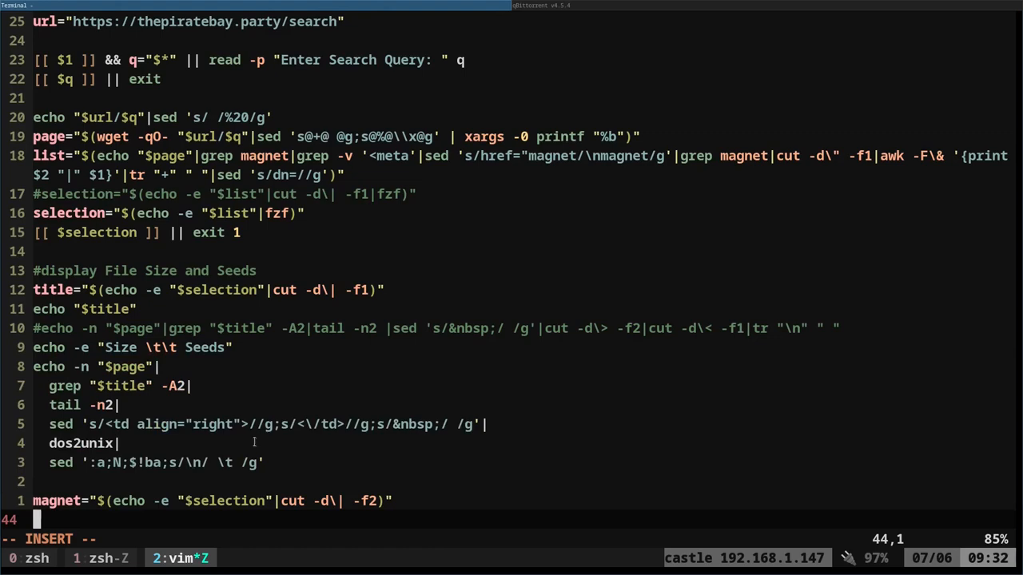
scroll(down, 3)
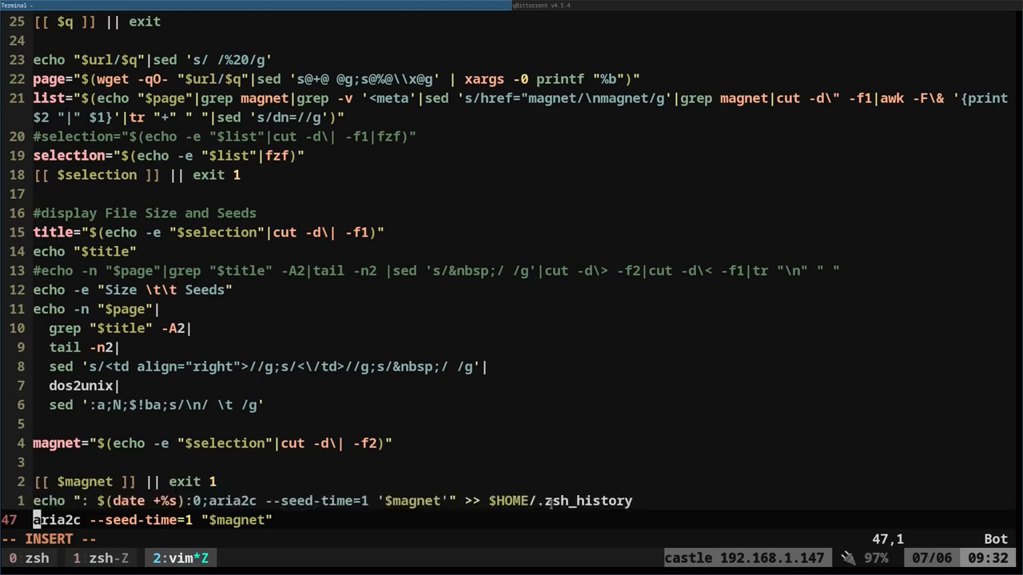
mouse_move(611, 475)
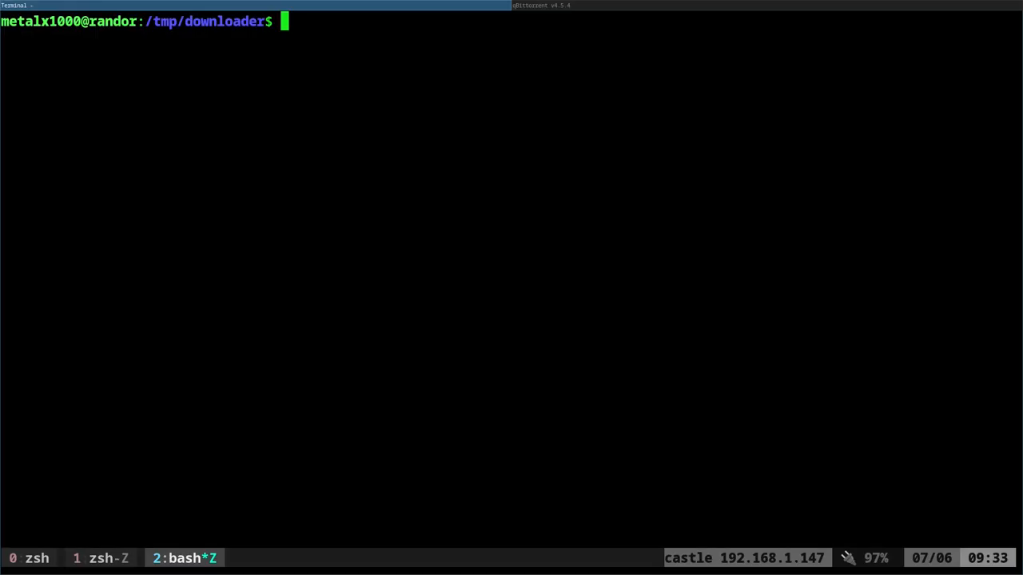
mouse_move(374, 442)
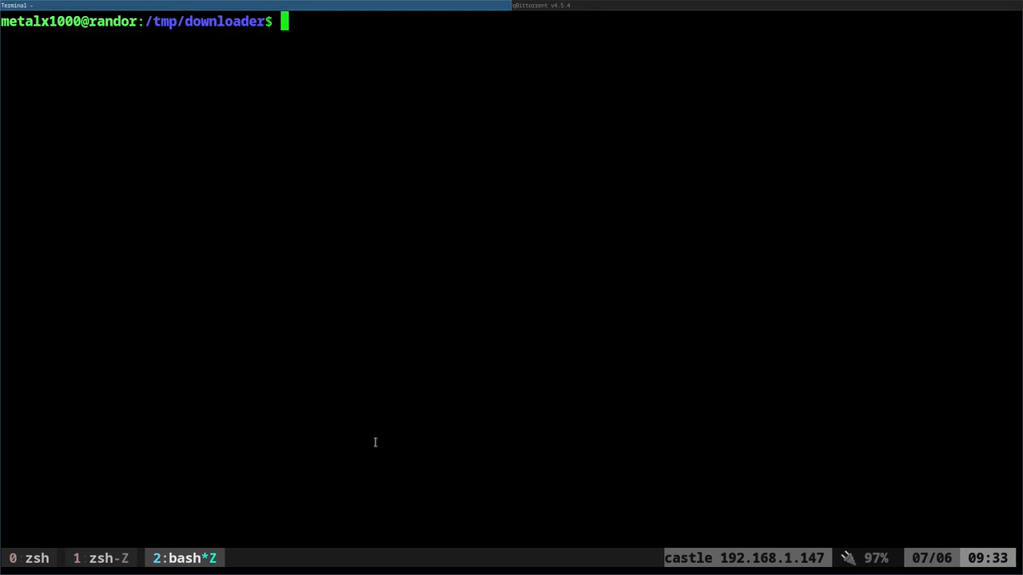
mouse_move(409, 432)
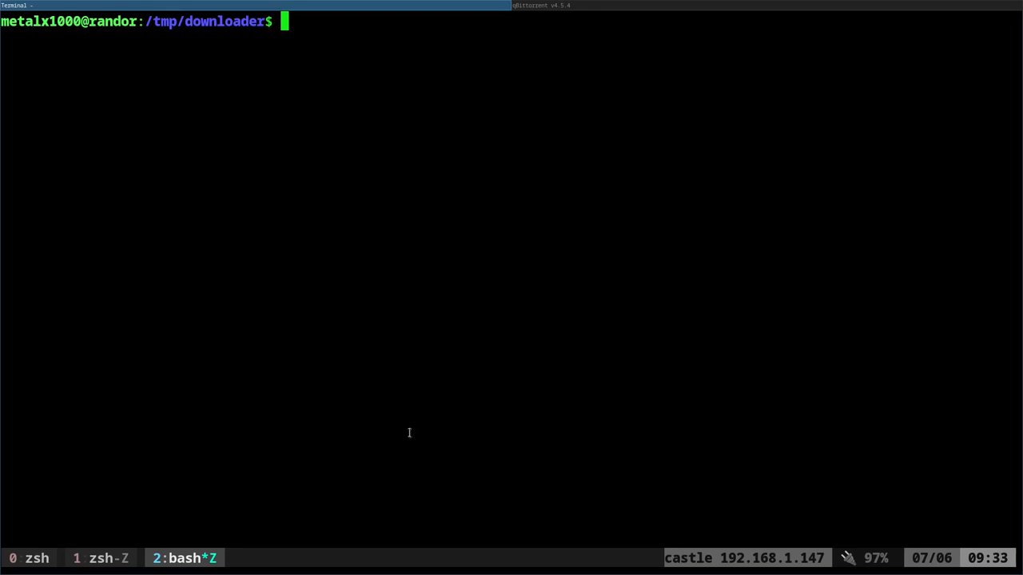
mouse_move(486, 402)
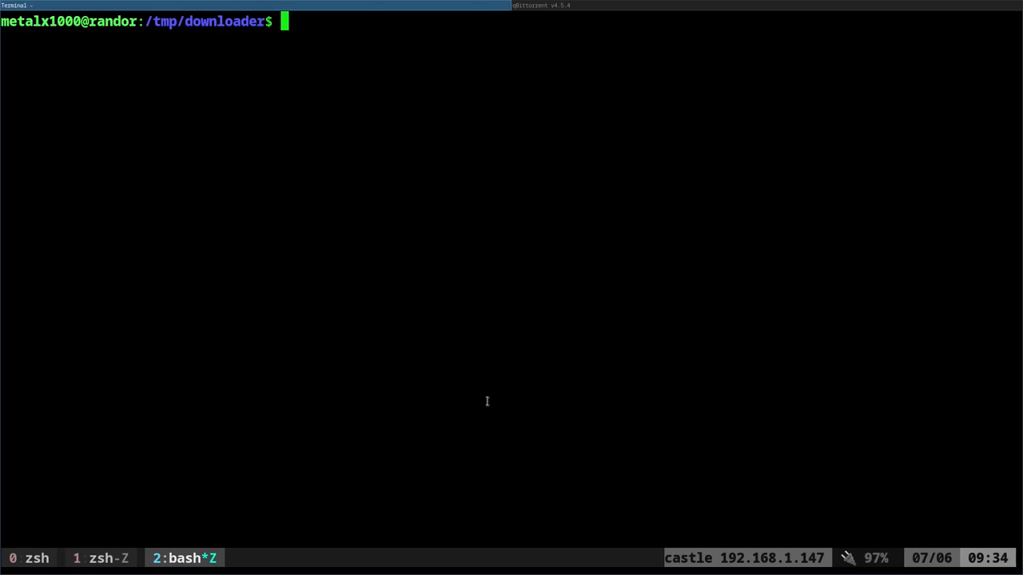
mouse_move(630, 334)
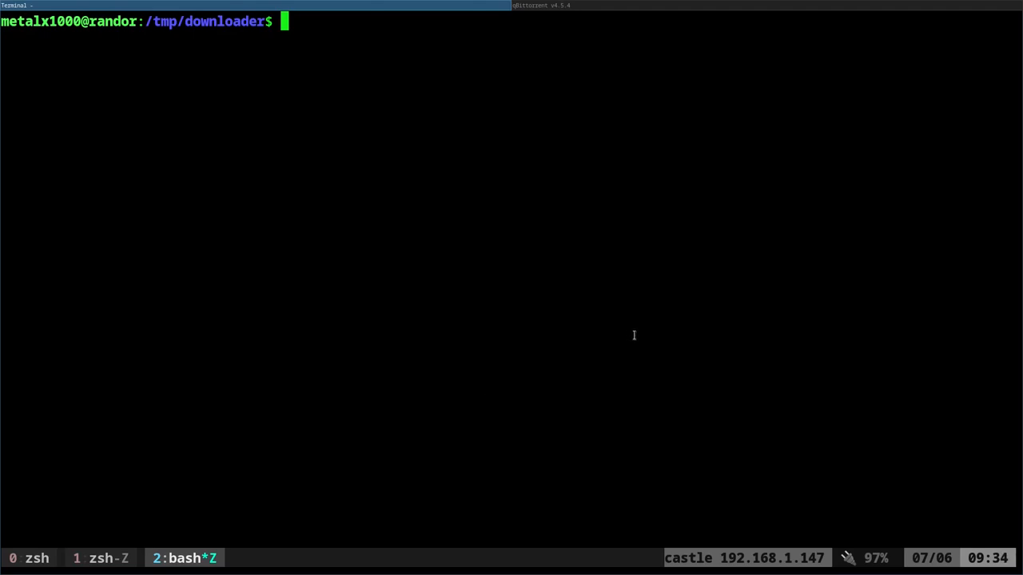
mouse_move(187, 320)
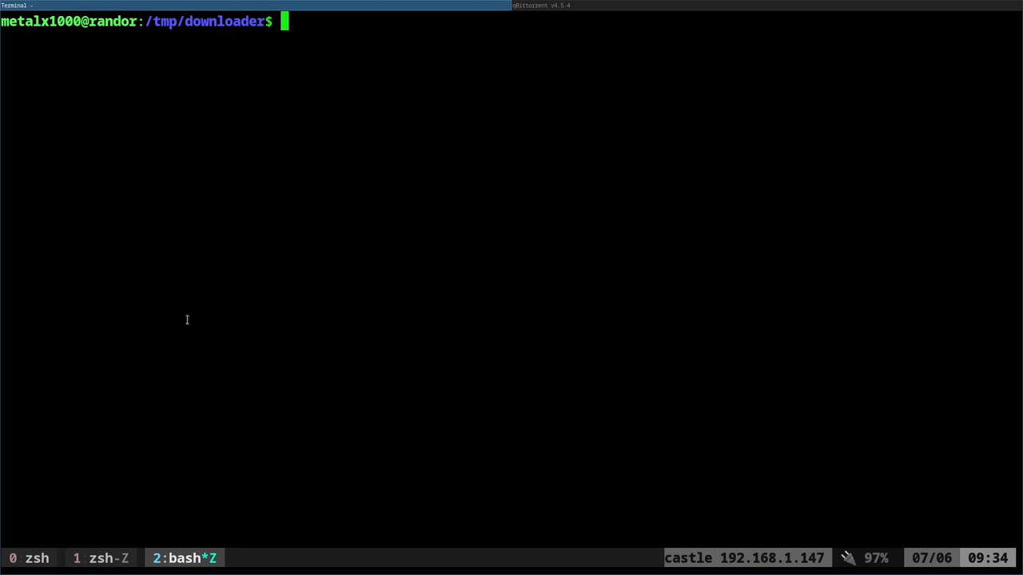